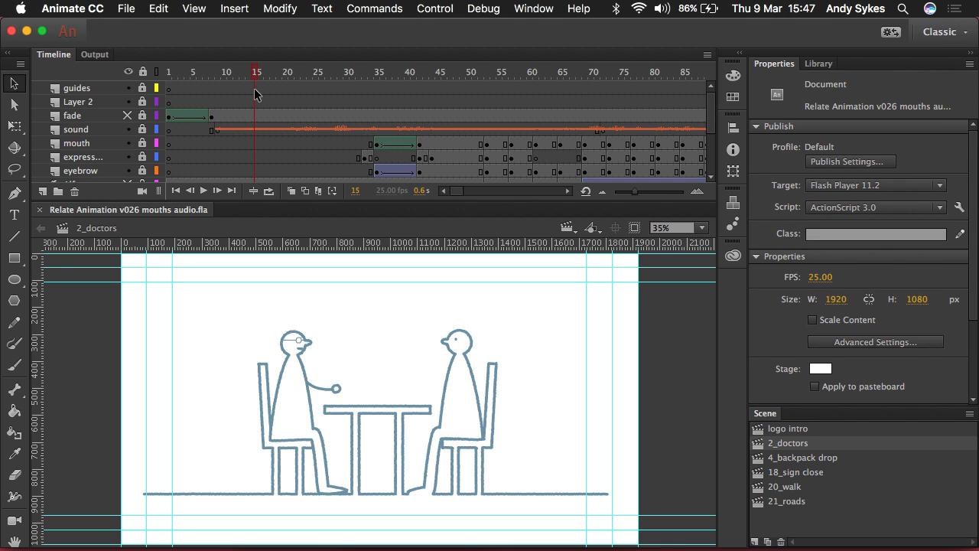
Play the 2_doctors timeline and find The Best Medicine 2.mp3 by searching the library for 'mp3'.
left_click(203, 190)
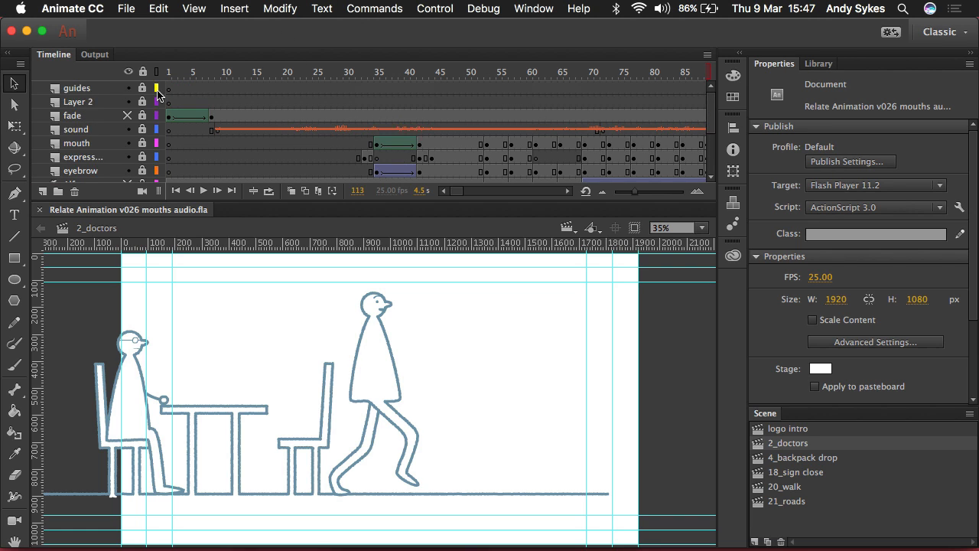
mouse_move(157, 98)
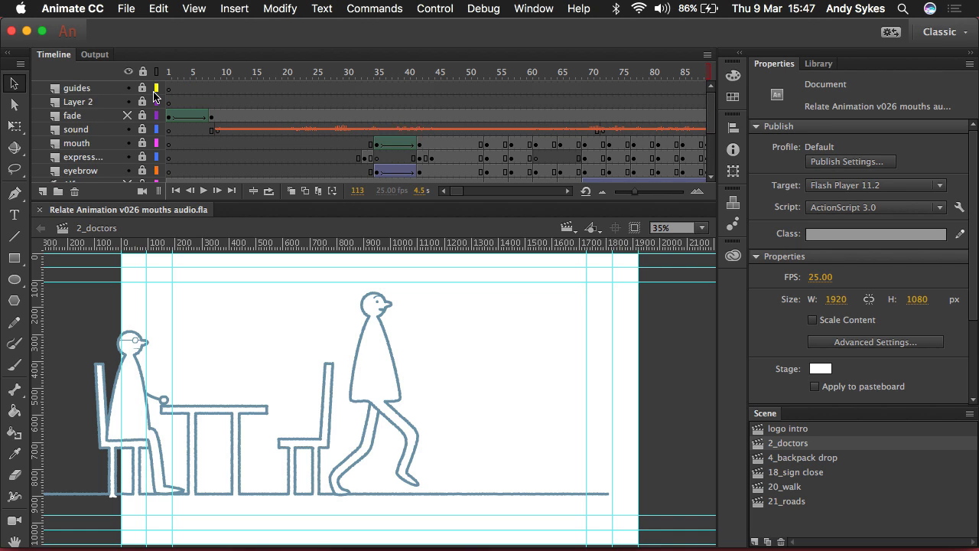
left_click(567, 228)
type("mp3")
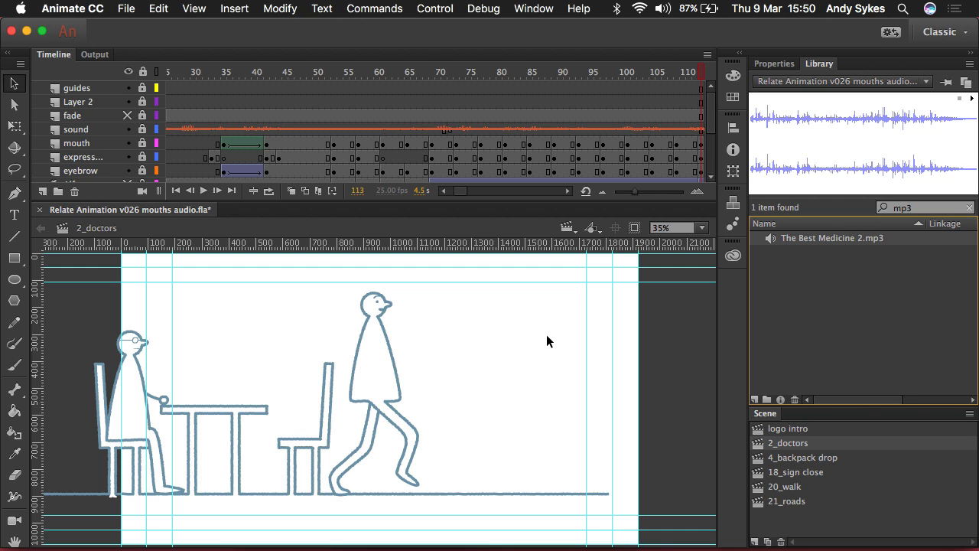
mouse_move(612, 329)
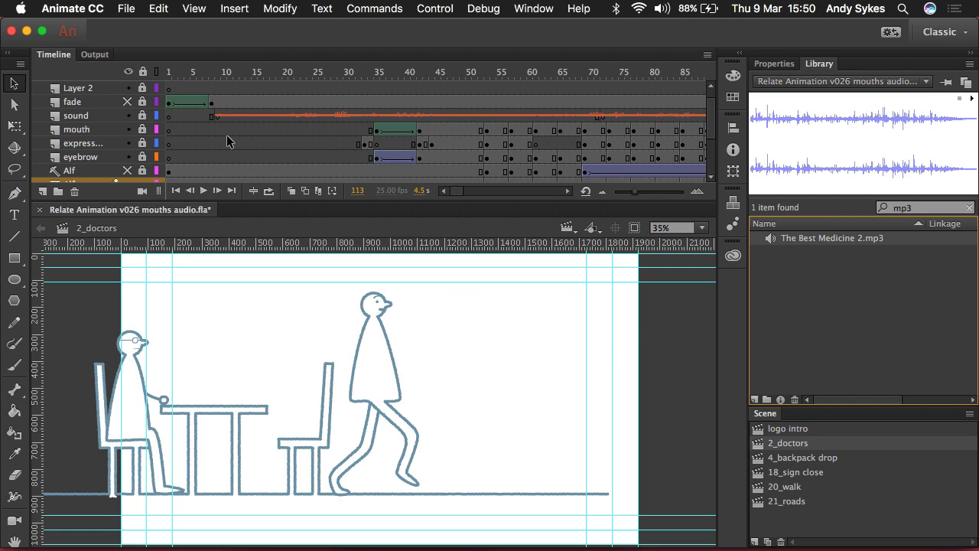
Select the sound layer in 2_doctors and go to its frame 87.
left_click(76, 116)
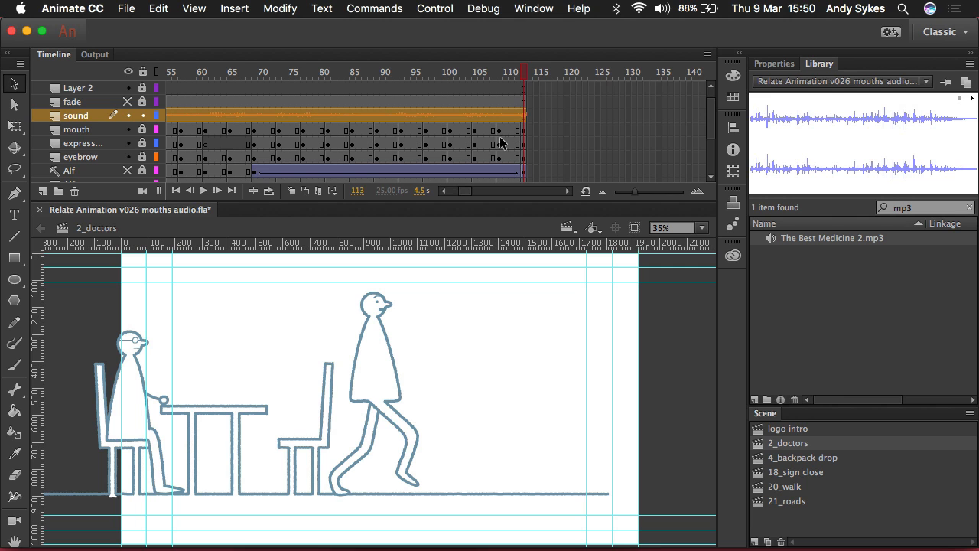
left_click(474, 72)
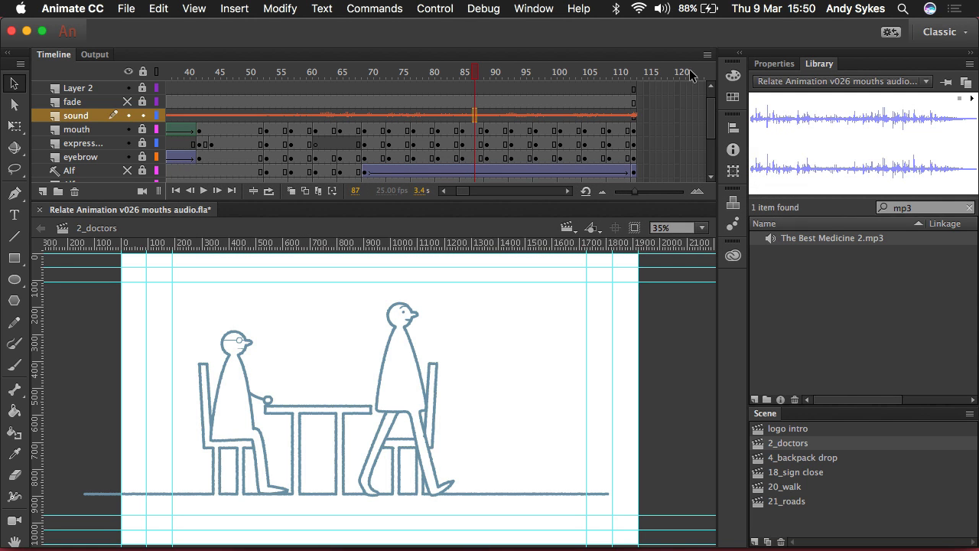
Change the voiceover's Sound Sync setting in Properties from Event to Stream.
left_click(774, 64)
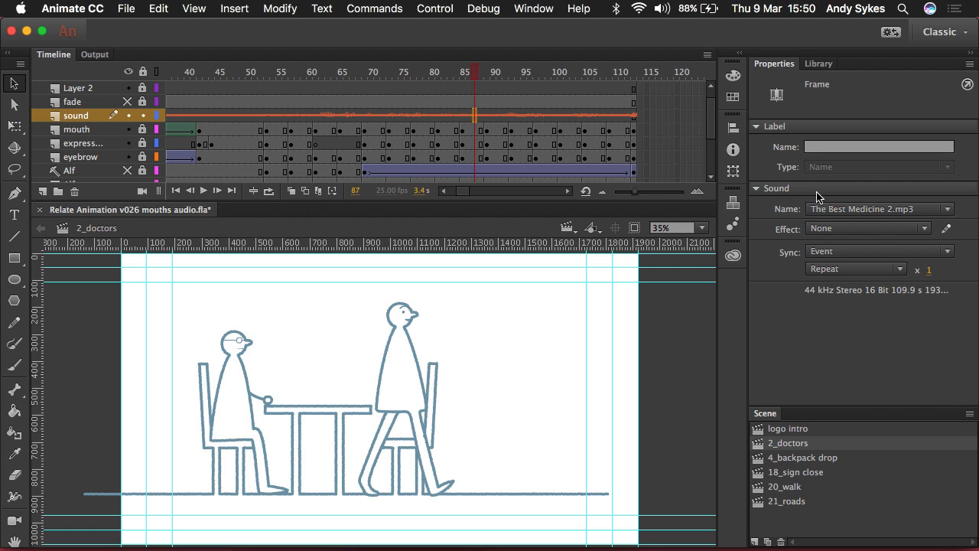
left_click(880, 251)
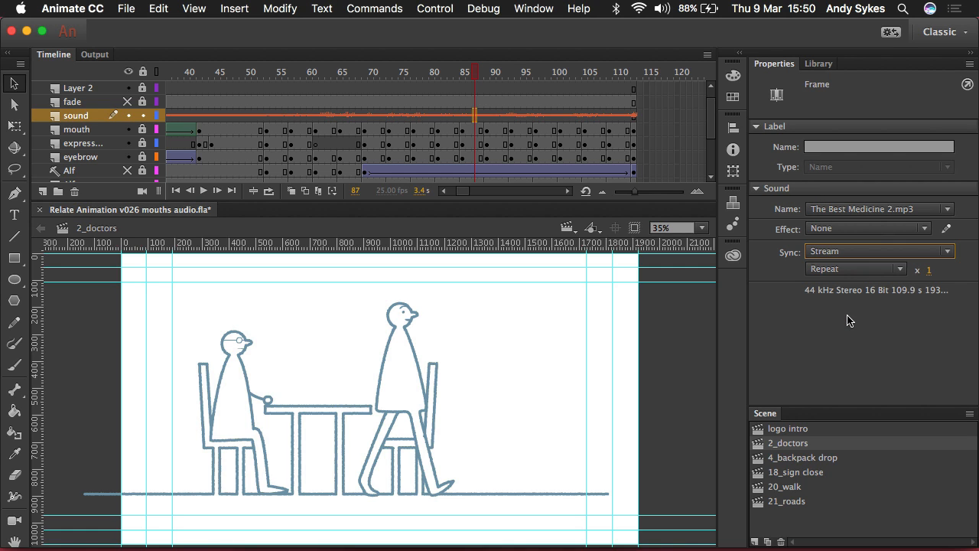
mouse_move(527, 100)
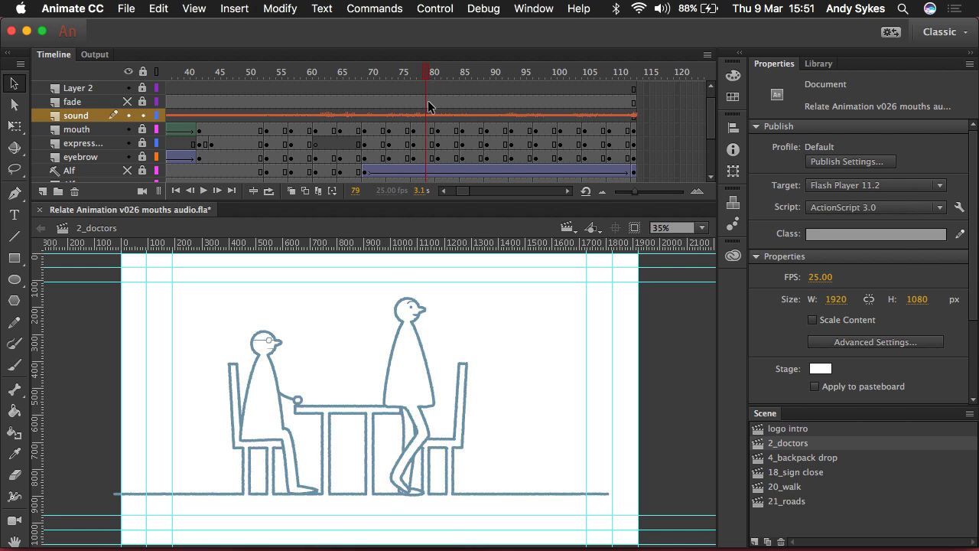
mouse_move(771, 237)
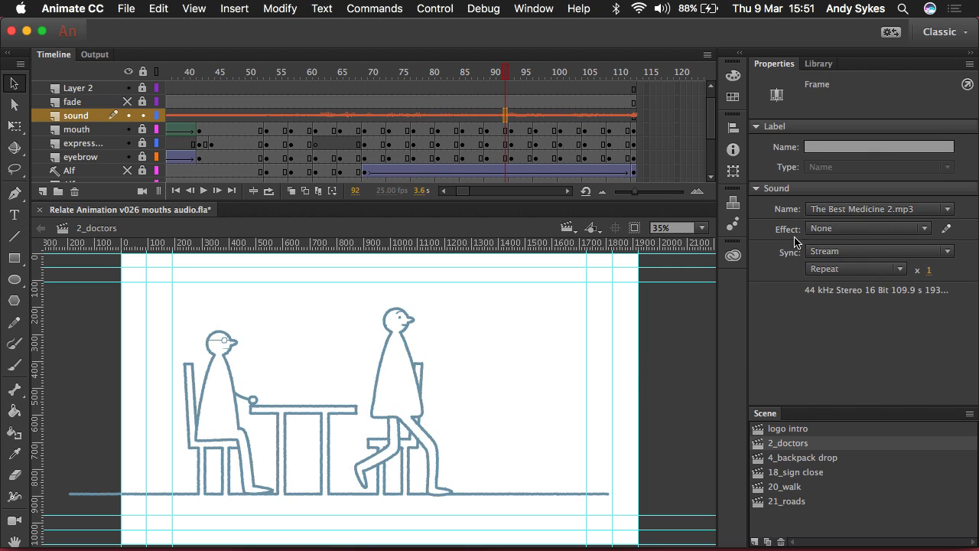
left_click(880, 251)
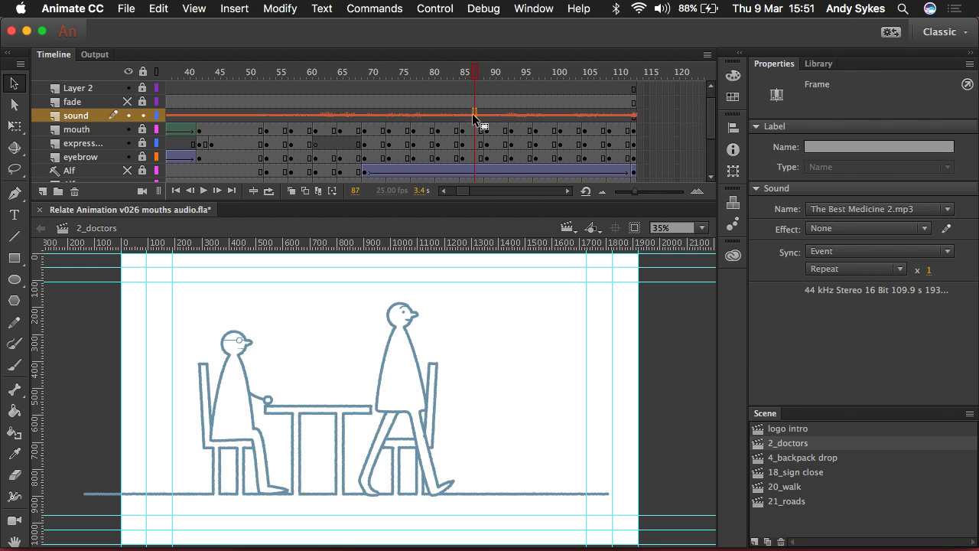
left_click(880, 251)
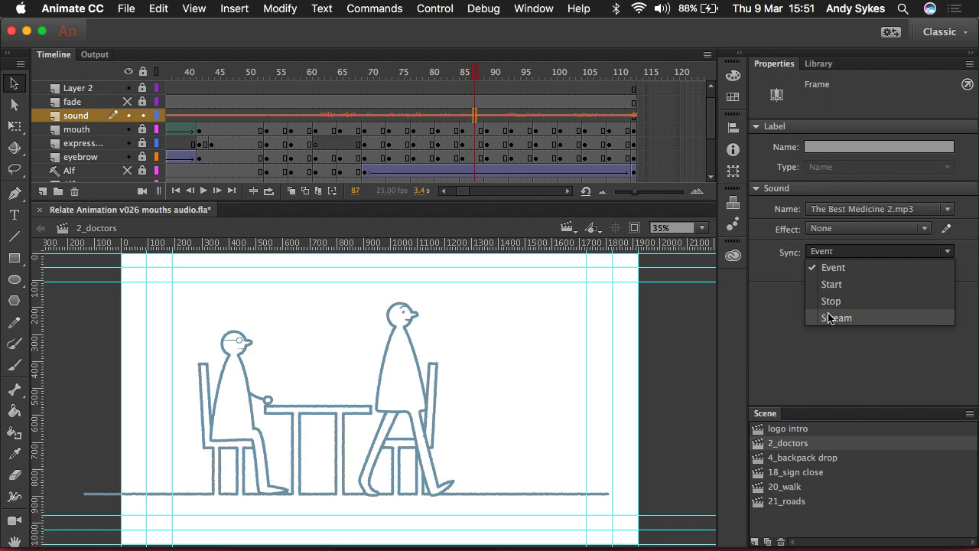
left_click(837, 318)
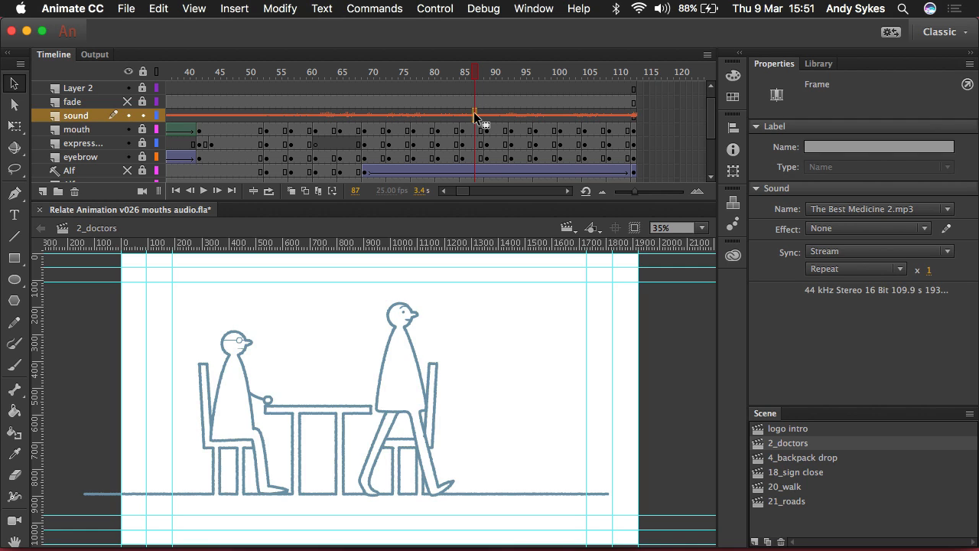
Extend the sound layer past frame 175 with F5 so the full voiceover waveform shows.
left_click_drag(474, 116, 622, 116)
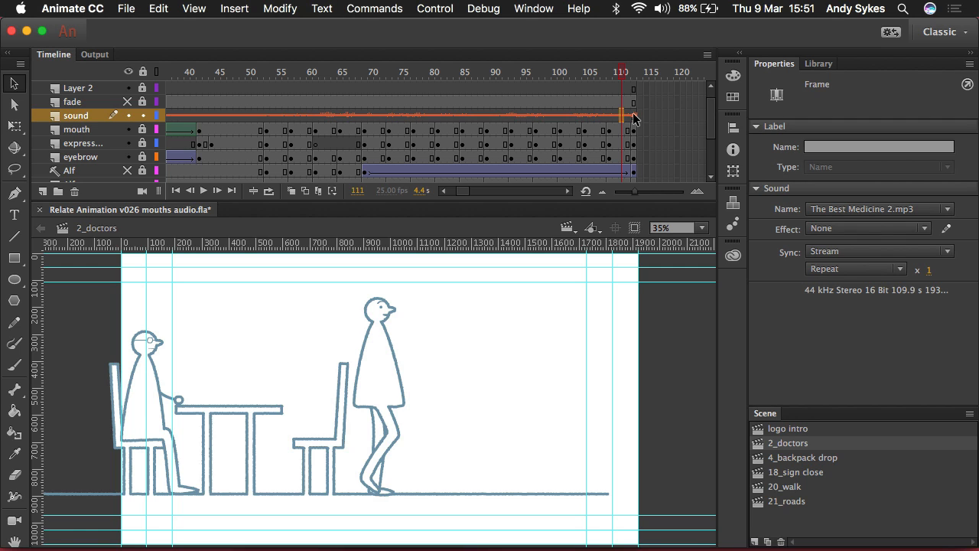
mouse_move(633, 116)
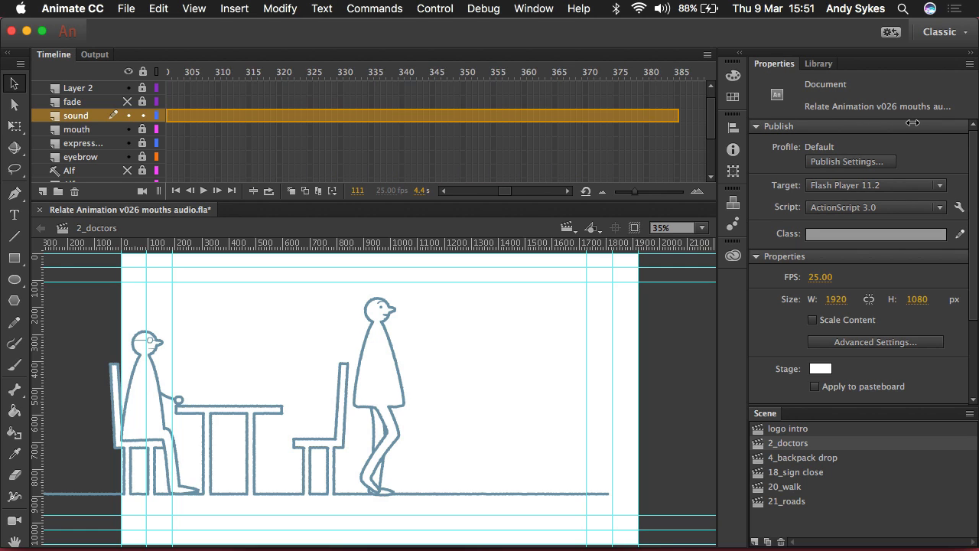
scroll("right", 3)
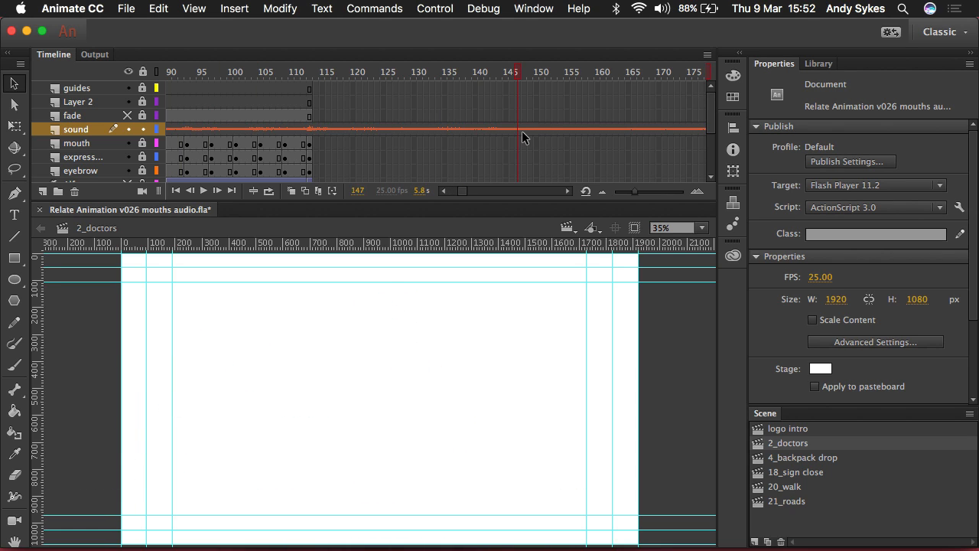
left_click(518, 128)
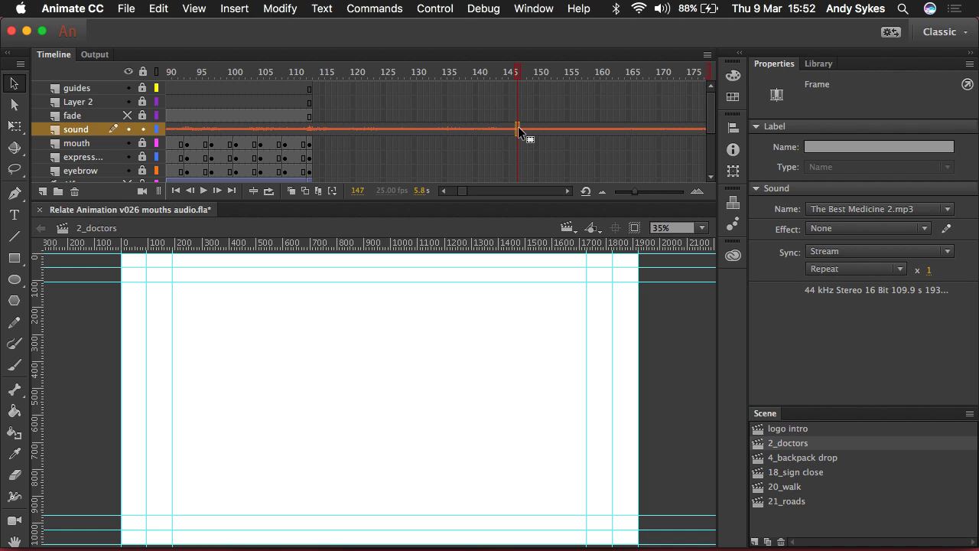
mouse_move(450, 124)
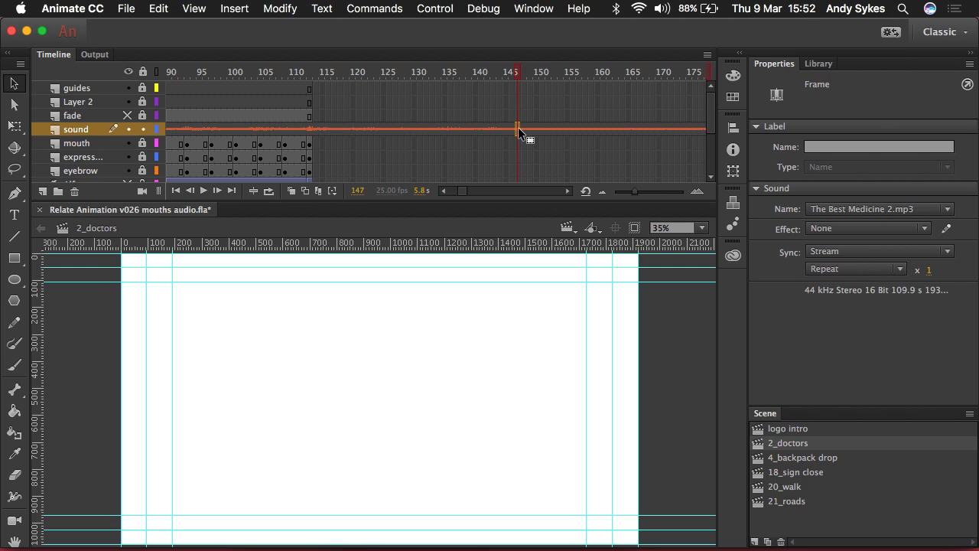
Insert a keyframe at frame 147 and cut the sound layer's frames after it.
right_click(518, 128)
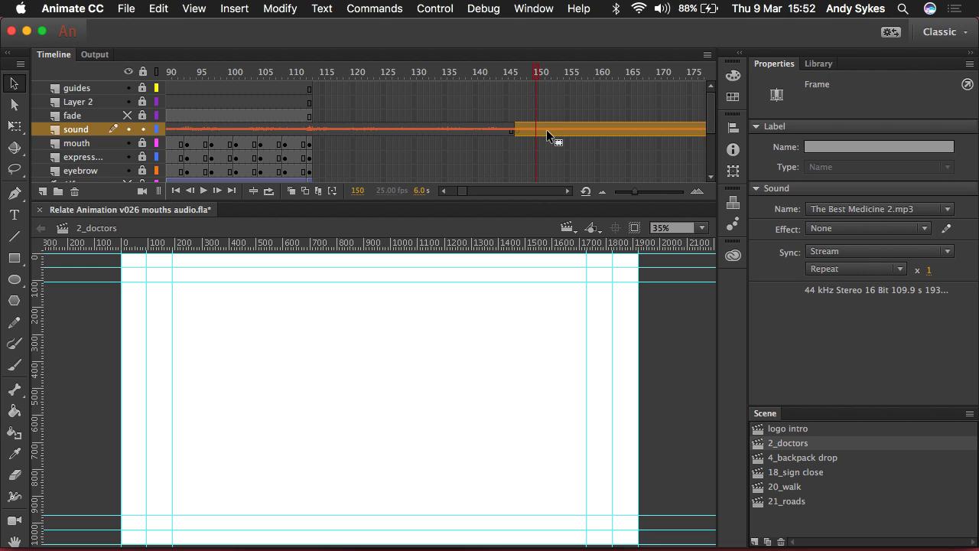
mouse_move(521, 137)
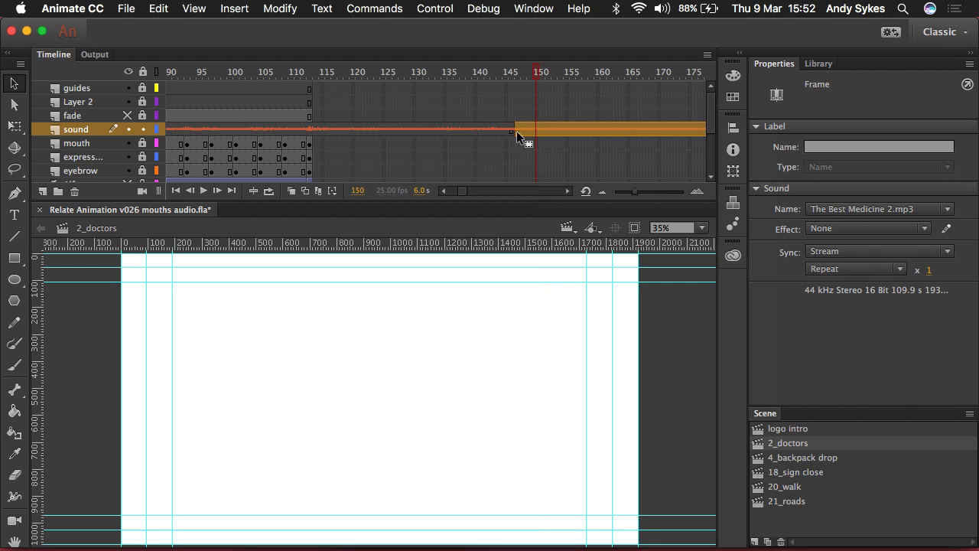
right_click(521, 138)
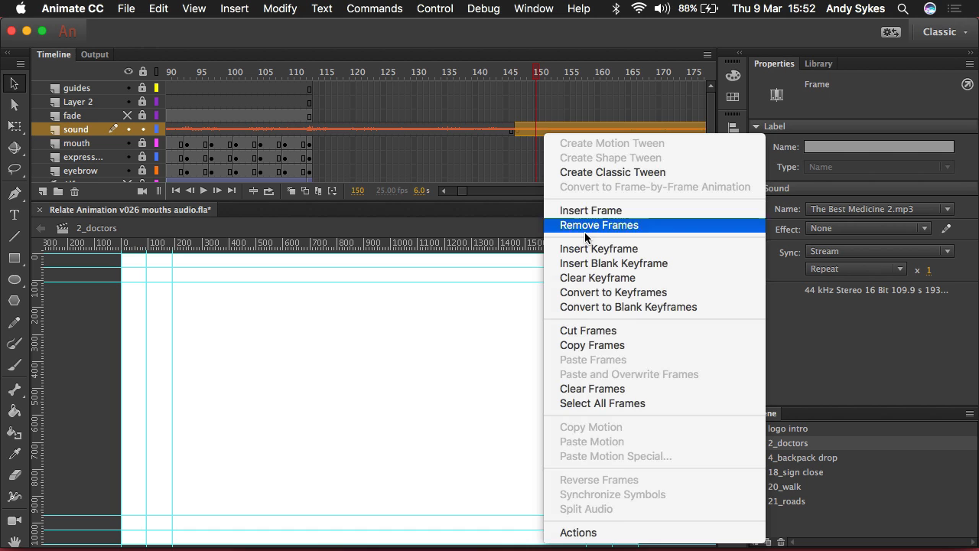
mouse_move(600, 331)
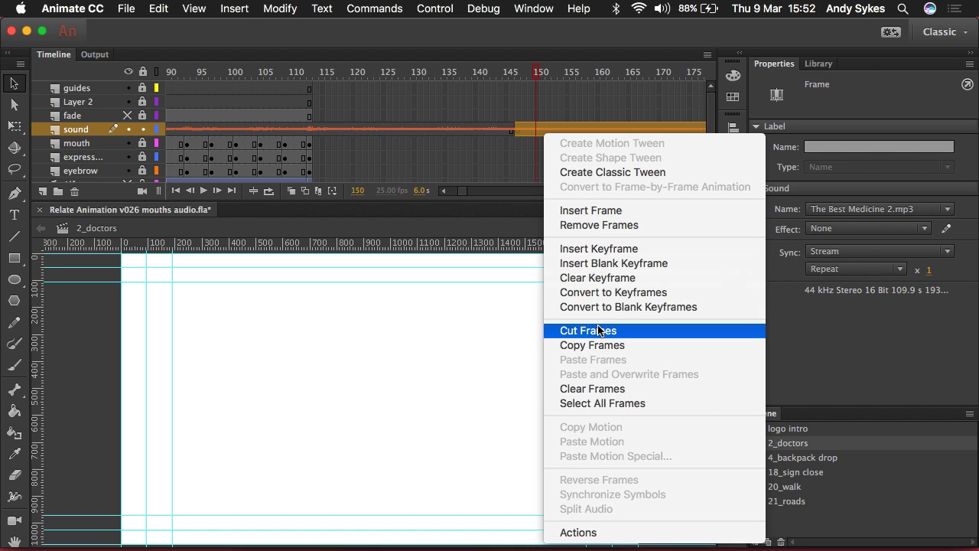
left_click(589, 330)
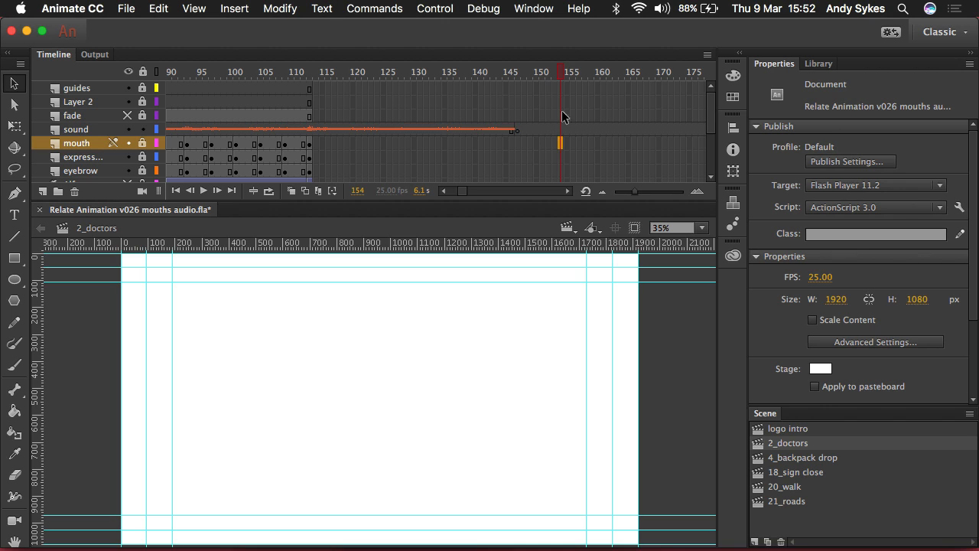
left_click(542, 128)
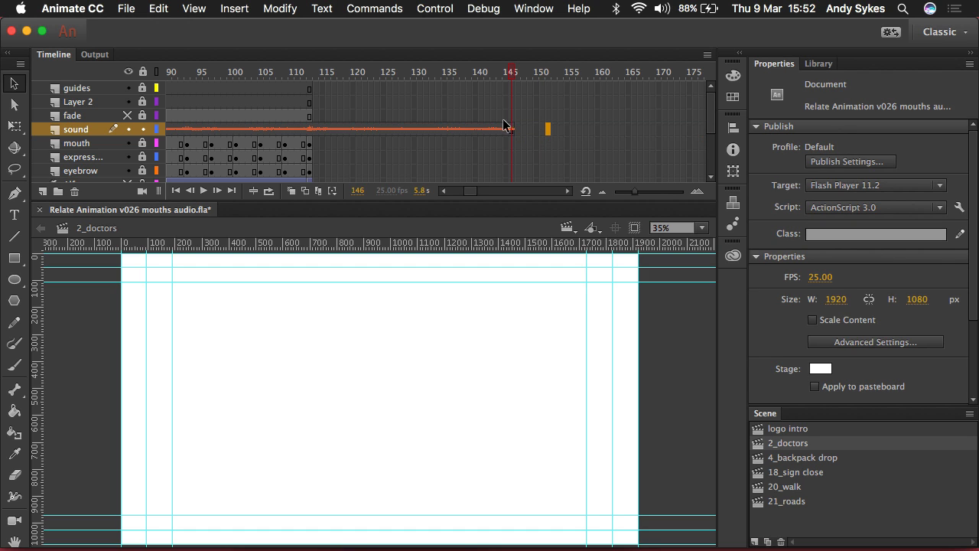
mouse_move(788, 457)
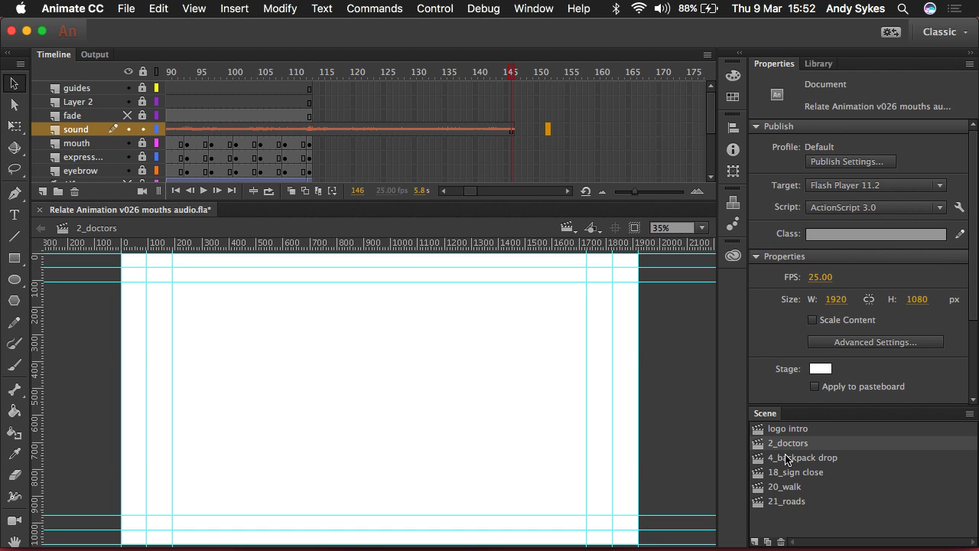
In the 4_backpack drop scene, add a new layer named 'sound'.
left_click(803, 457)
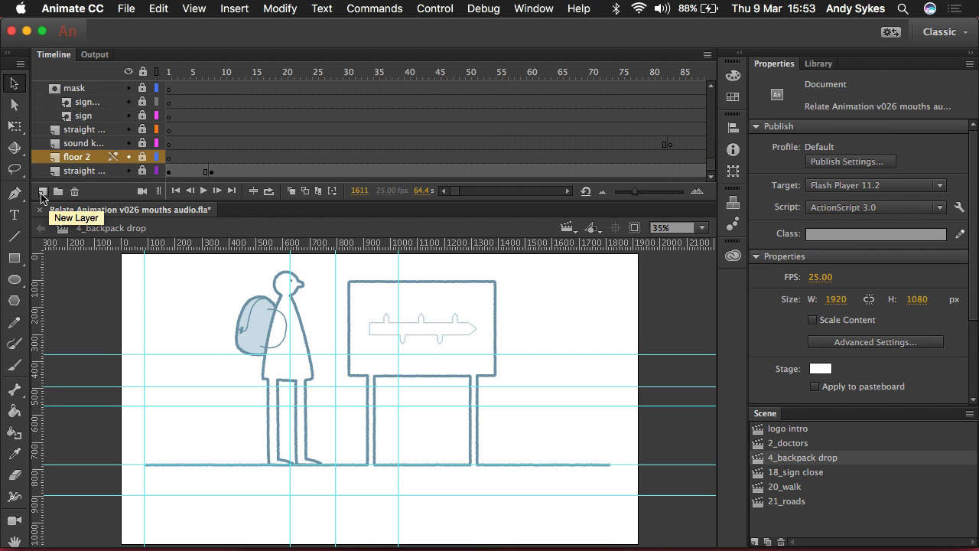
left_click(44, 192)
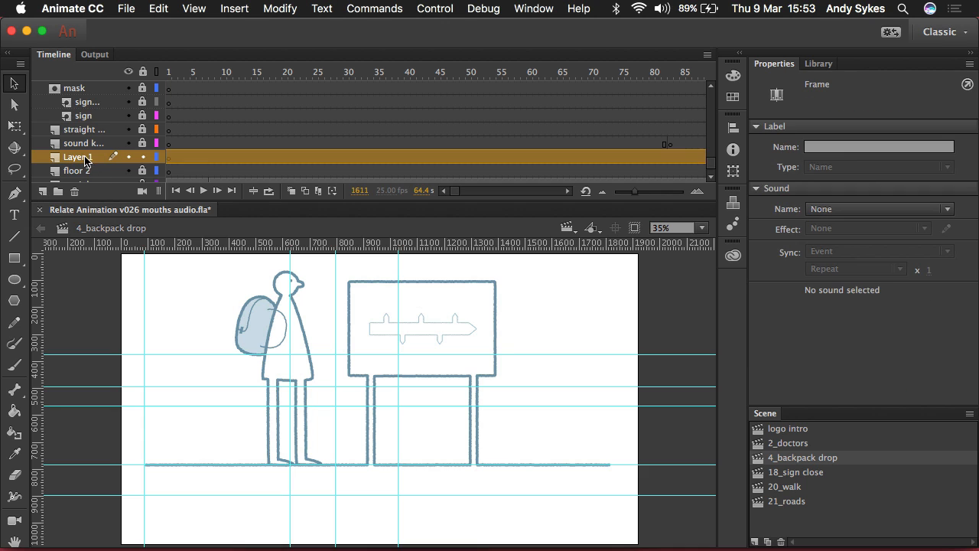
double_click(76, 157)
type("sound")
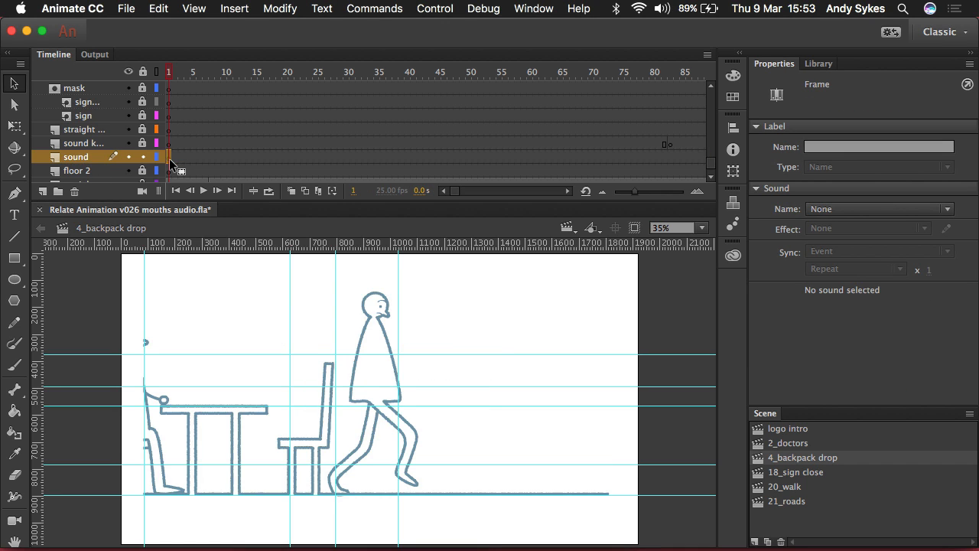
Paste the cut voiceover frames into frame 1 of the sound layer.
left_click(879, 208)
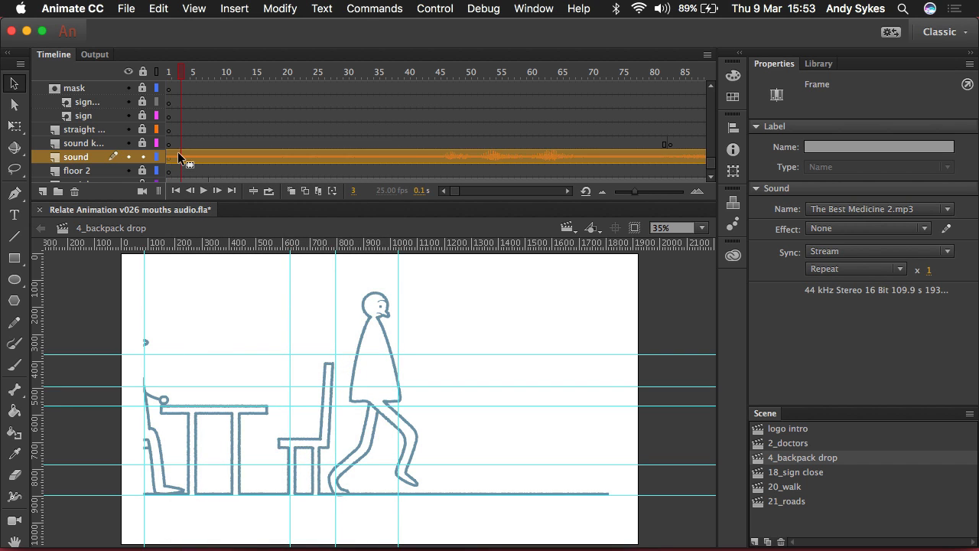
left_click(333, 71)
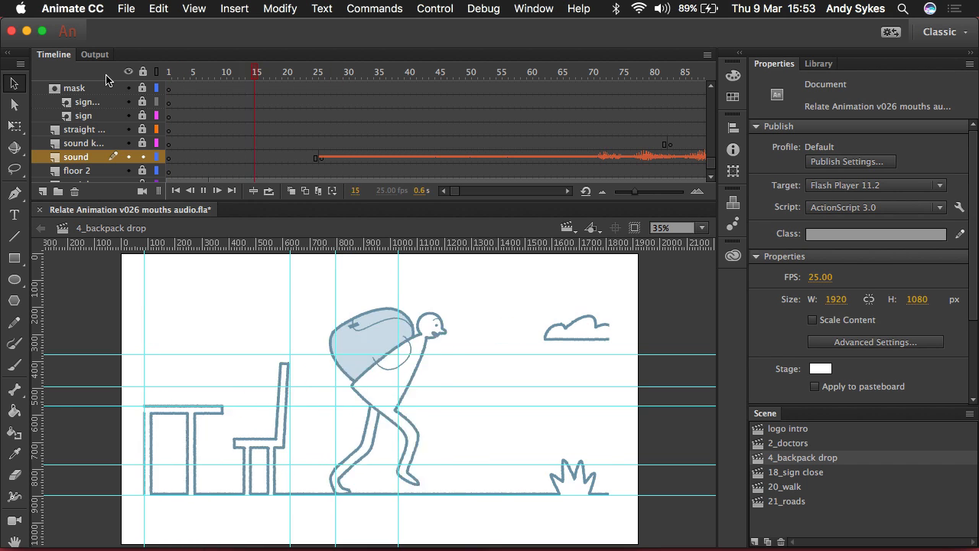
left_click(547, 72)
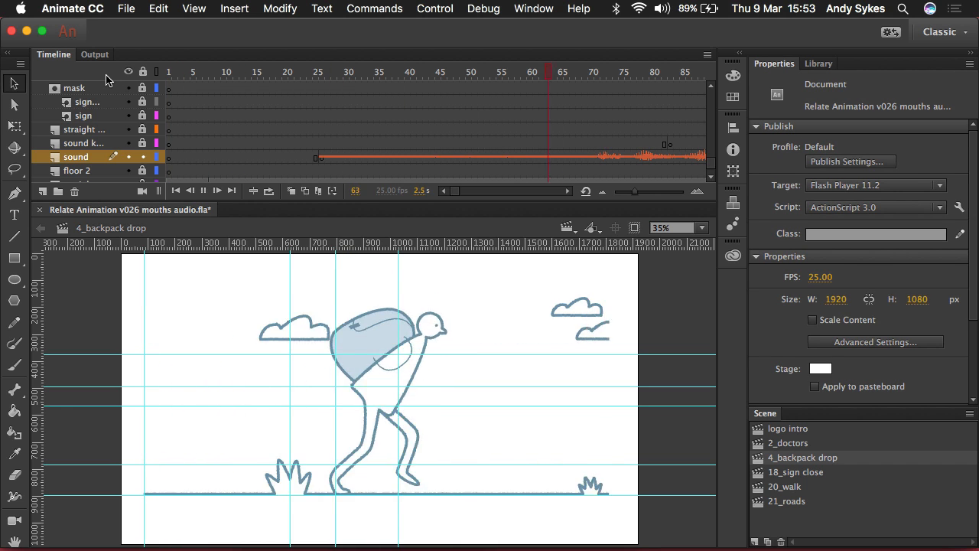